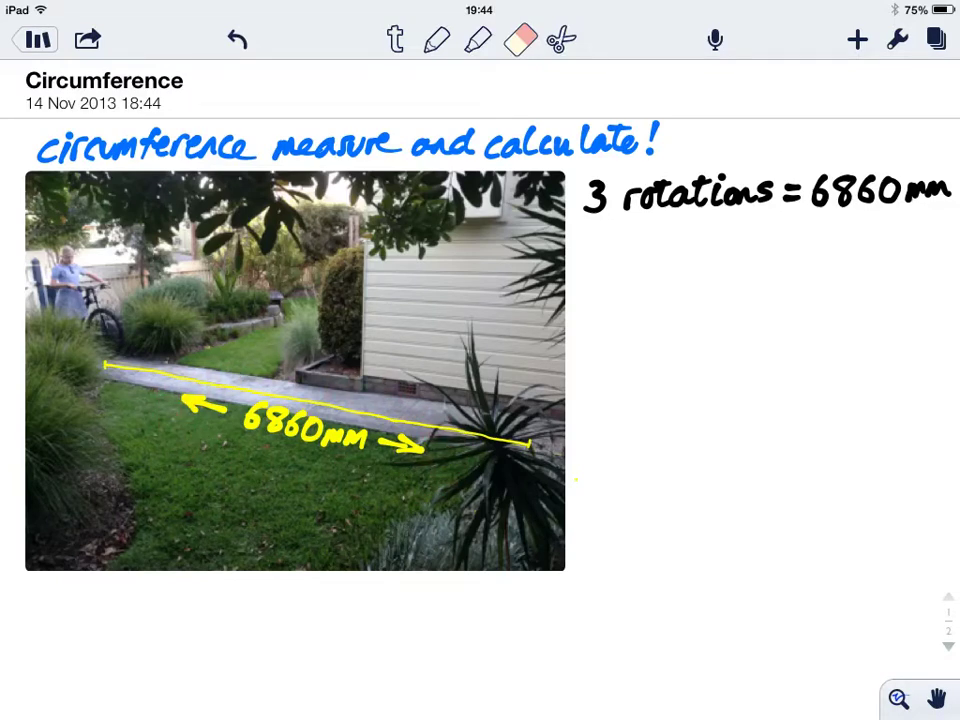
type("1 rotation = 6860/3")
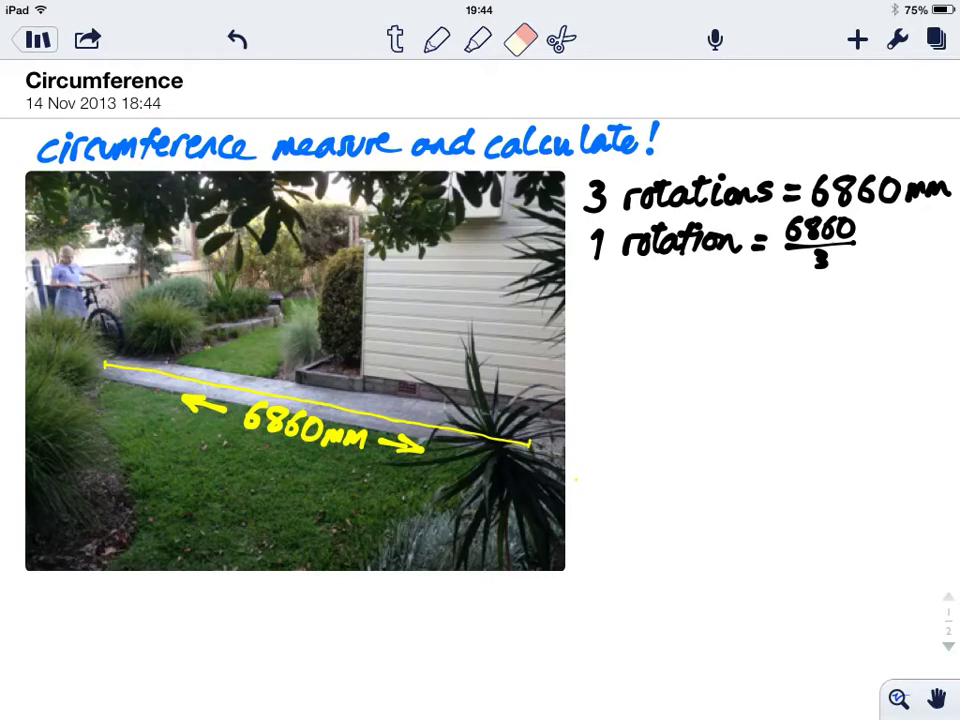
type("= 2286.7 mm")
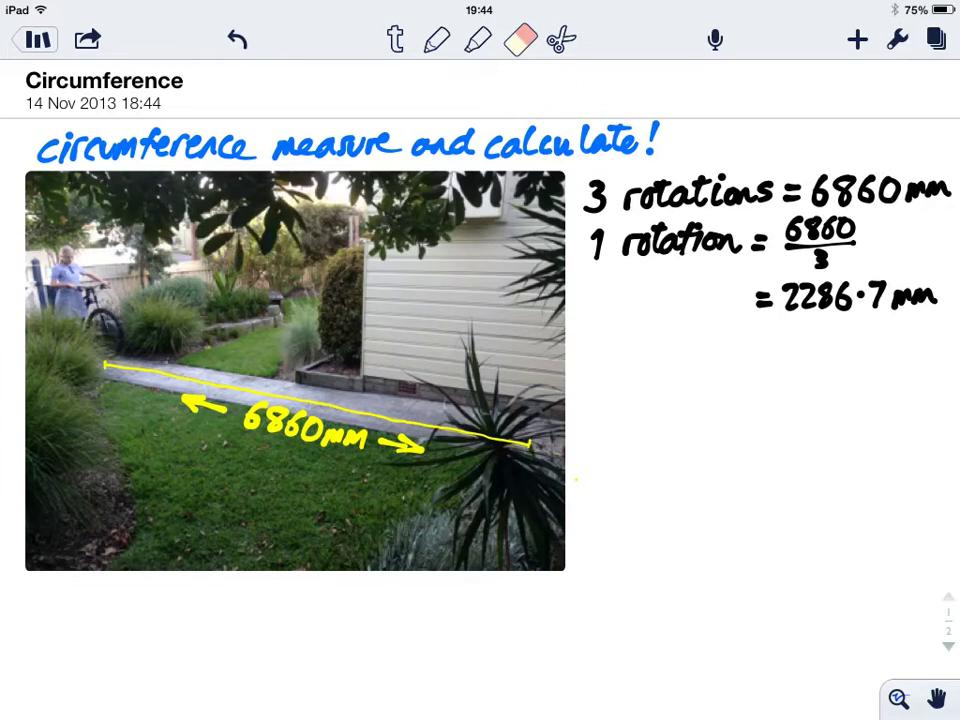
type("calculations")
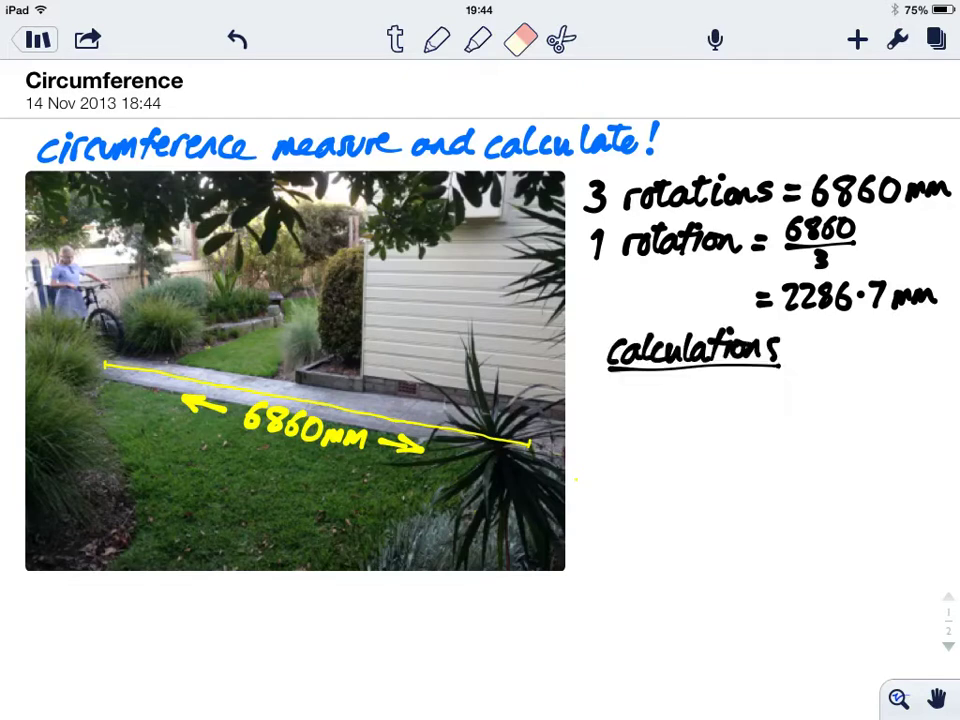
type("circumference = π D")
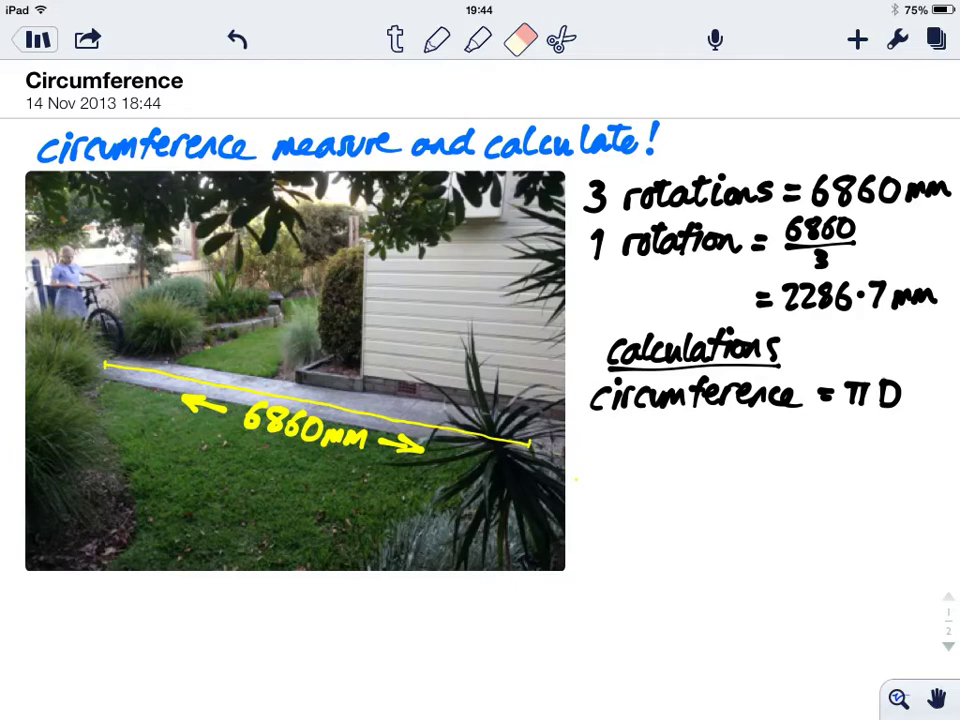
type("diameter = 730mm")
type("so C = π x 730")
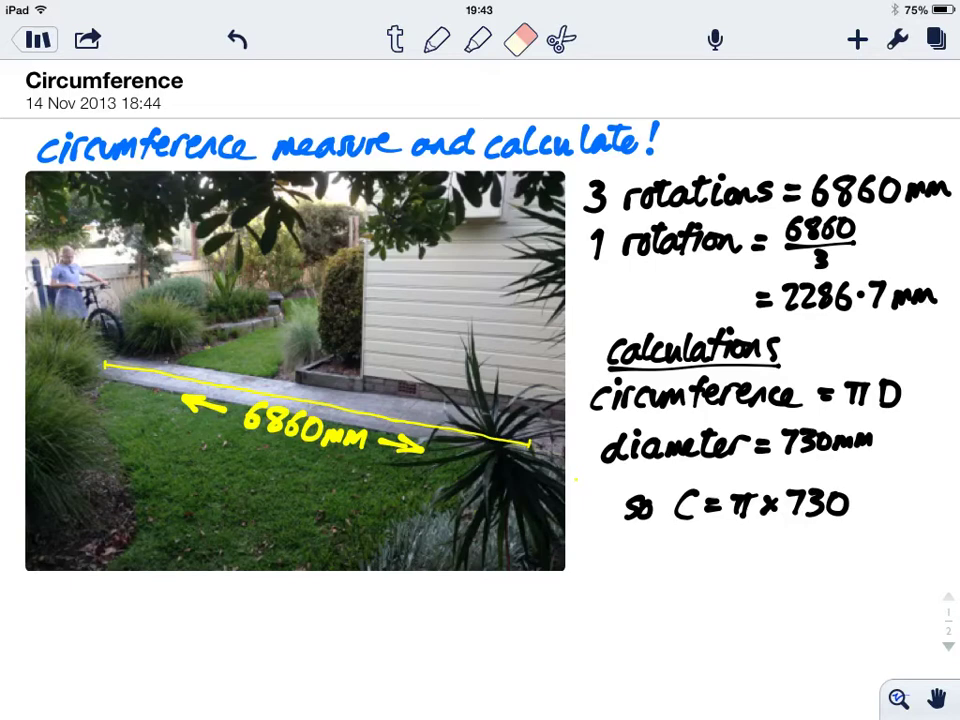
type("= 2293.4mm")
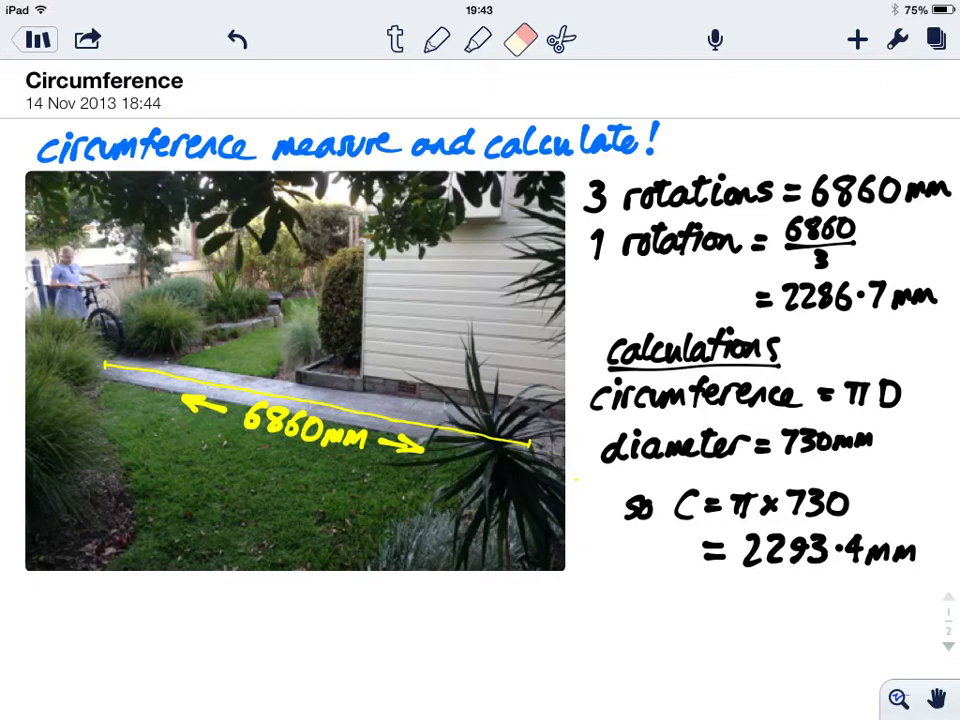